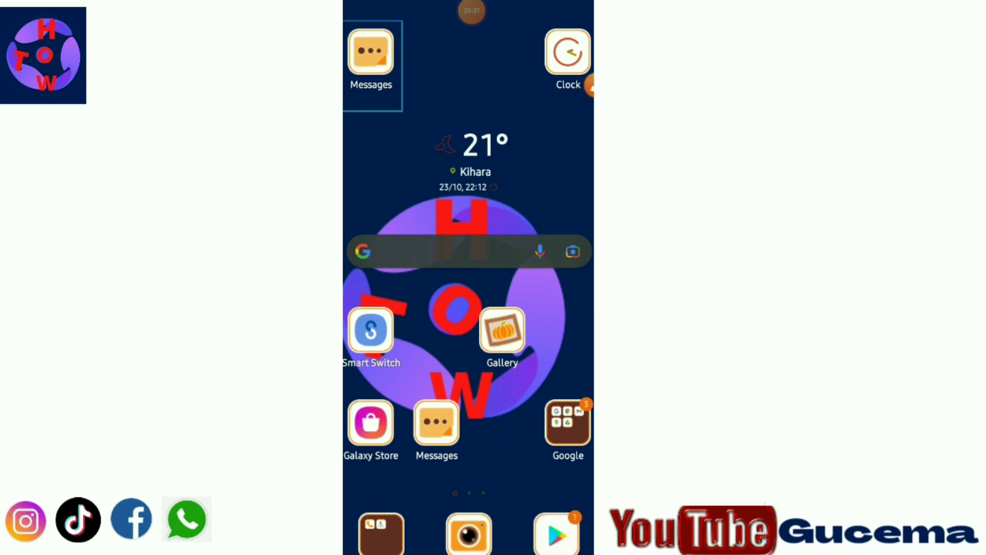
Launch Gallery from the home screen and show its menu of Videos, Favourites, Recent and Recycle bin
left_click(502, 330)
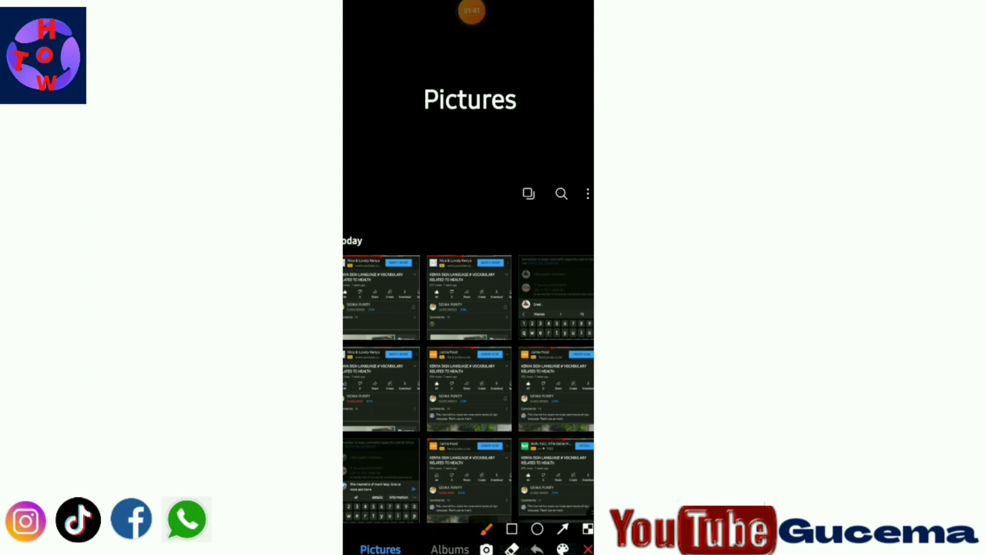
left_click(528, 194)
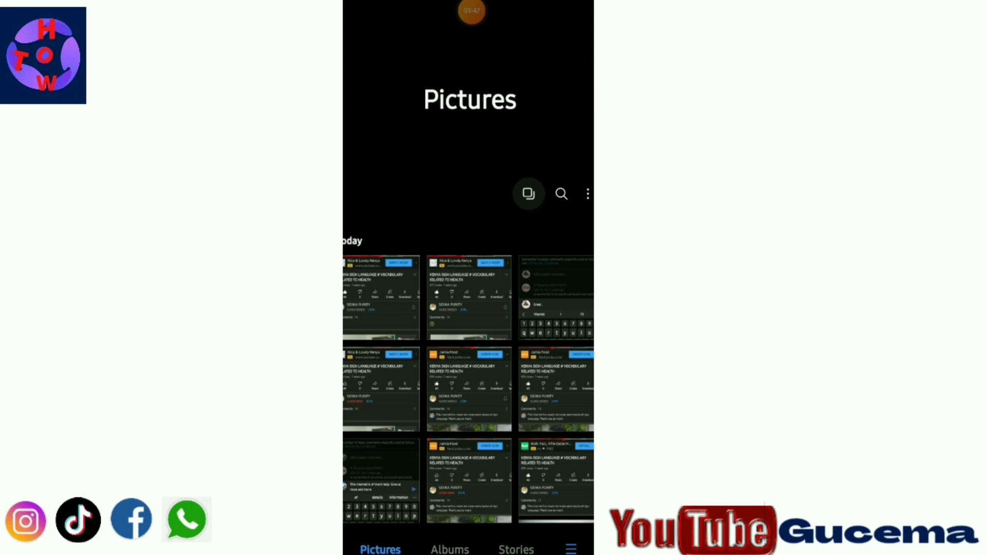
left_click(569, 547)
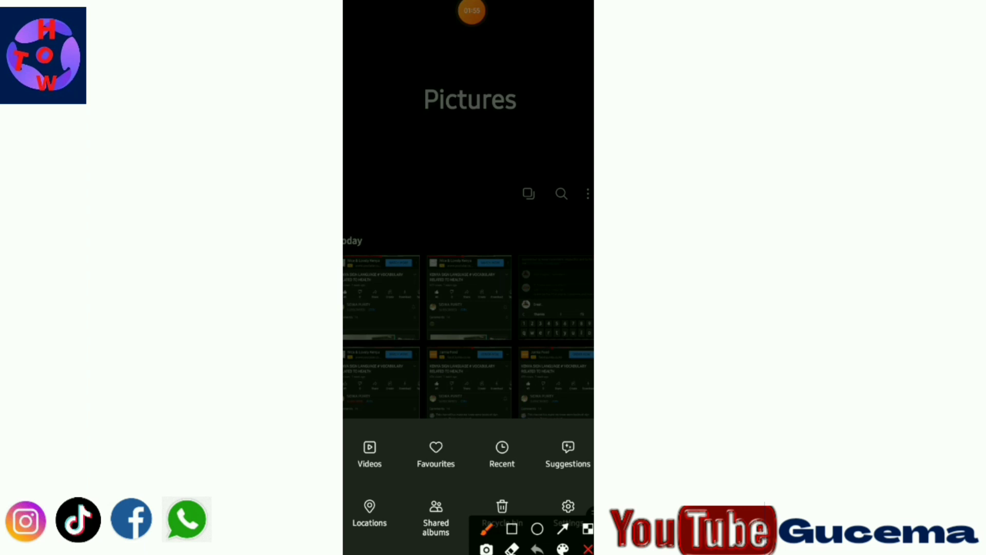
Enter the Recycle bin and browse its 287 images and 12 videos with 29 days left
left_click(369, 453)
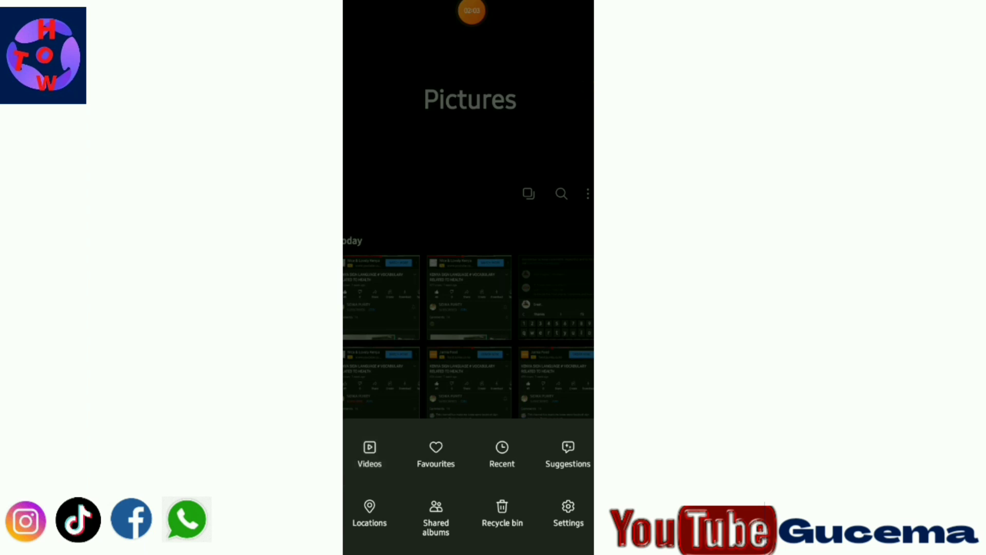
left_click(502, 510)
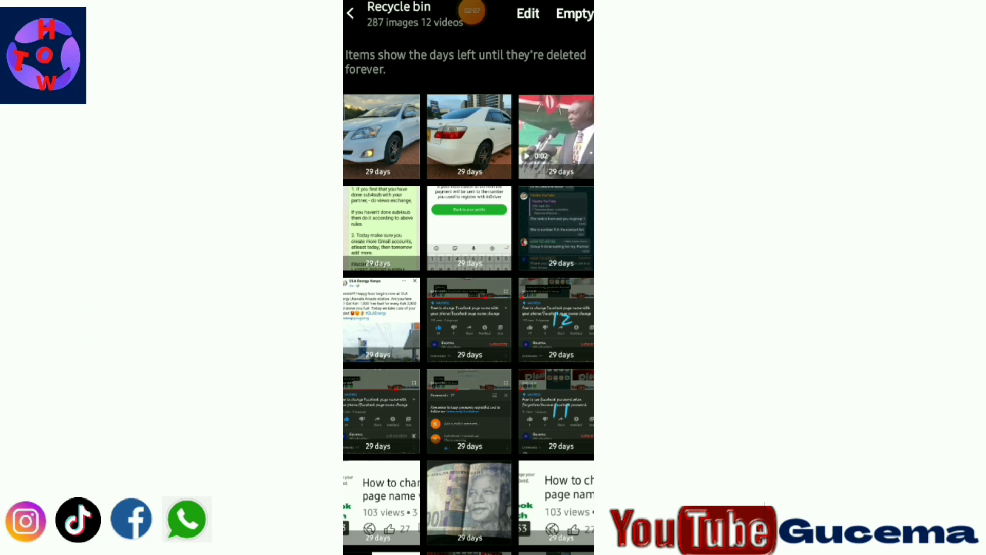
scroll("down", 3)
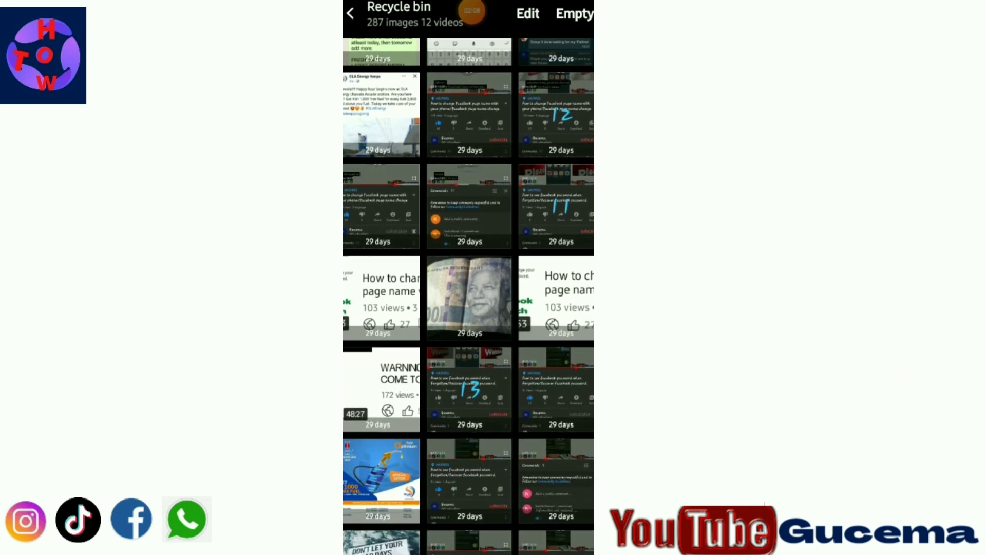
scroll("down", 3)
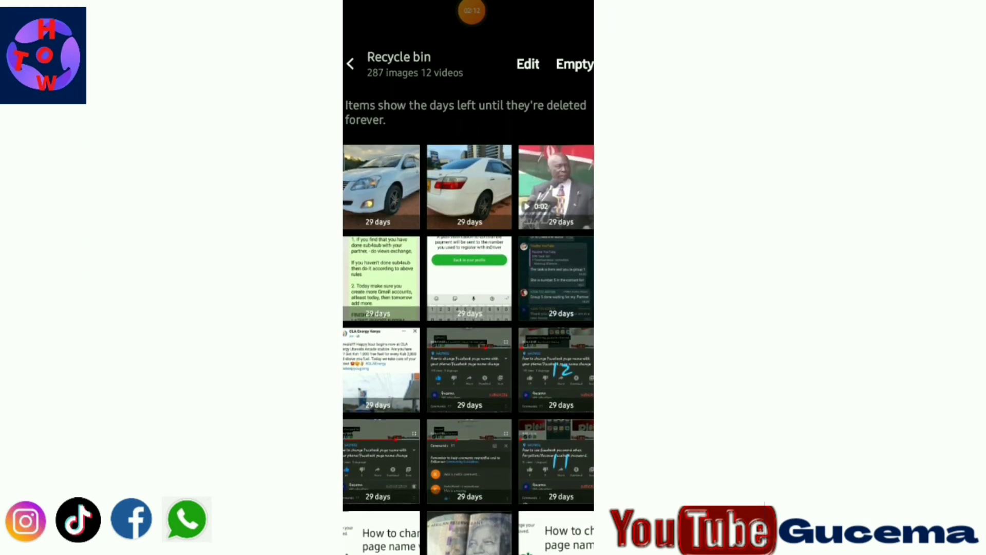
scroll("down", 3)
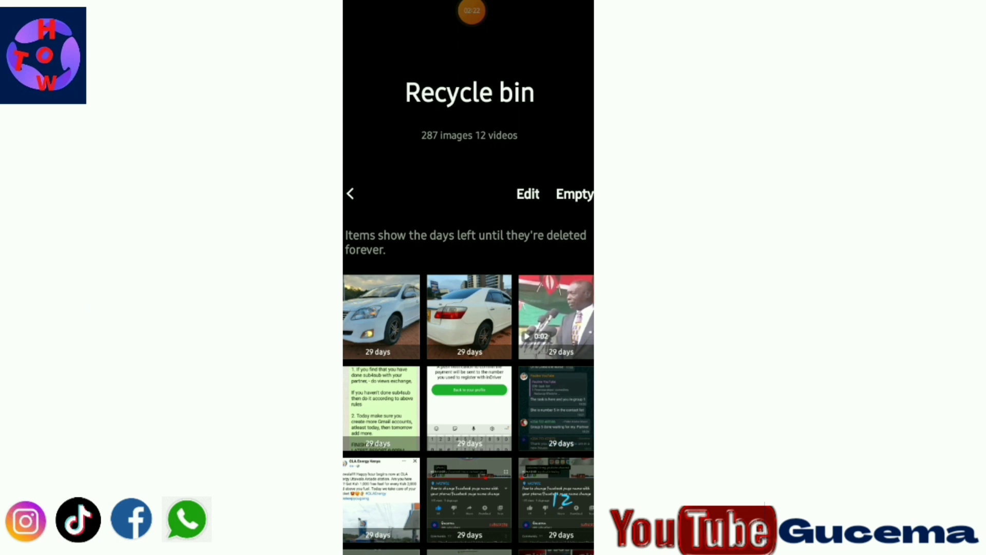
Select the 0:02 deleted video of the speaker and restore it from the Recycle bin
left_click(556, 317)
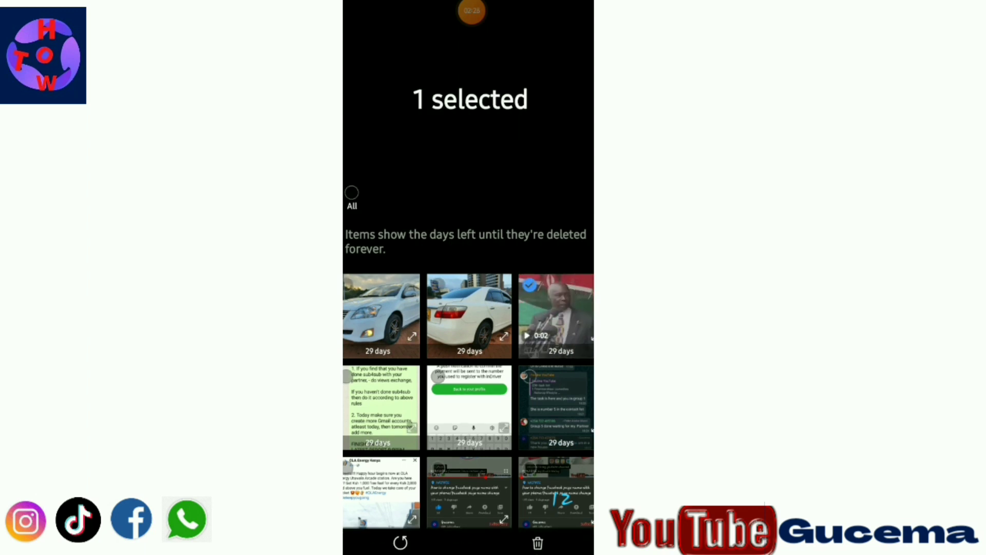
scroll("up", 3)
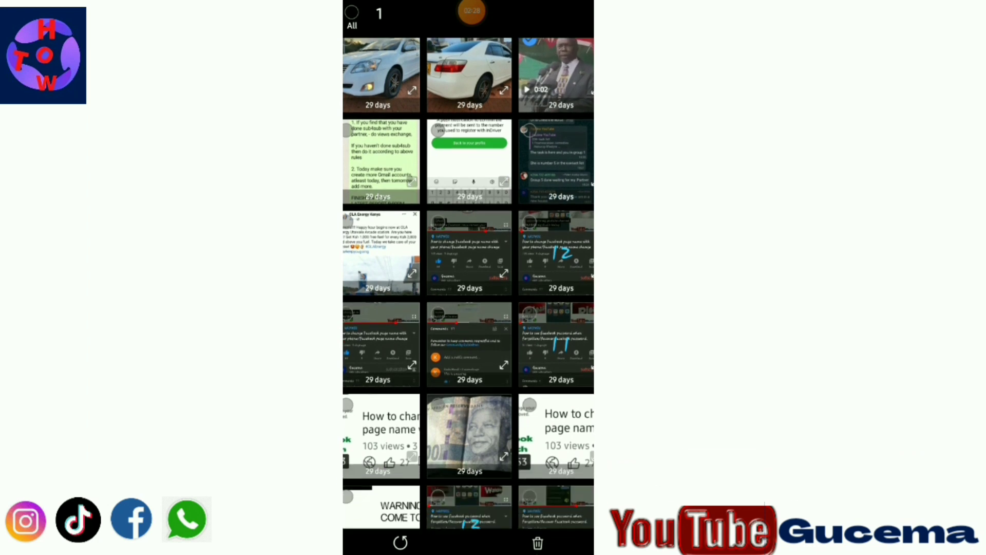
scroll("down", 3)
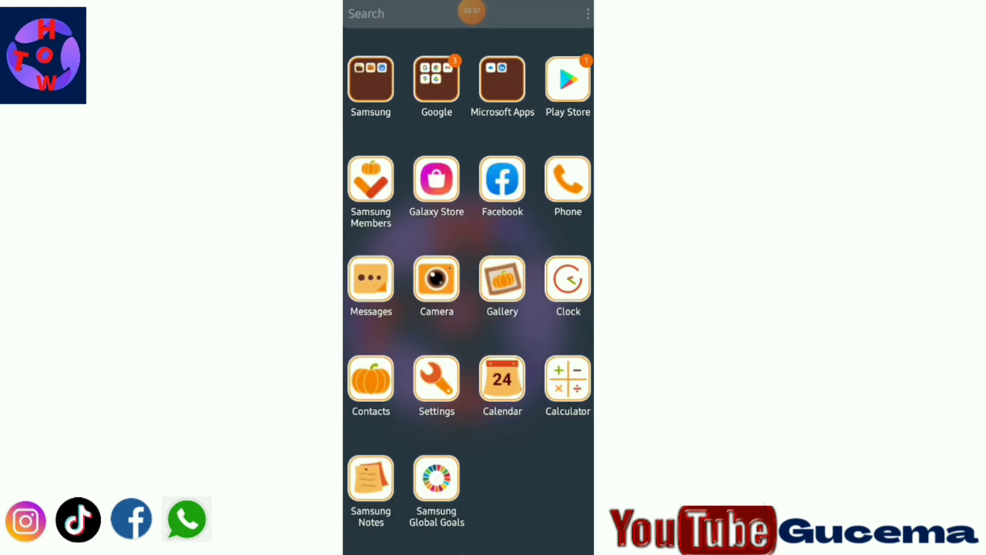
Search Play Store for a photo recovery app to install
left_click(567, 80)
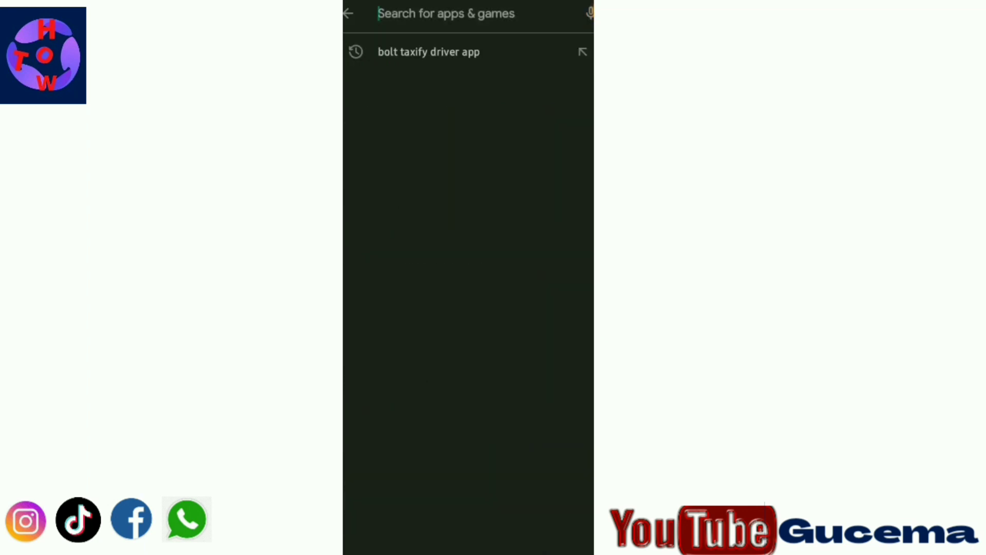
left_click(447, 13)
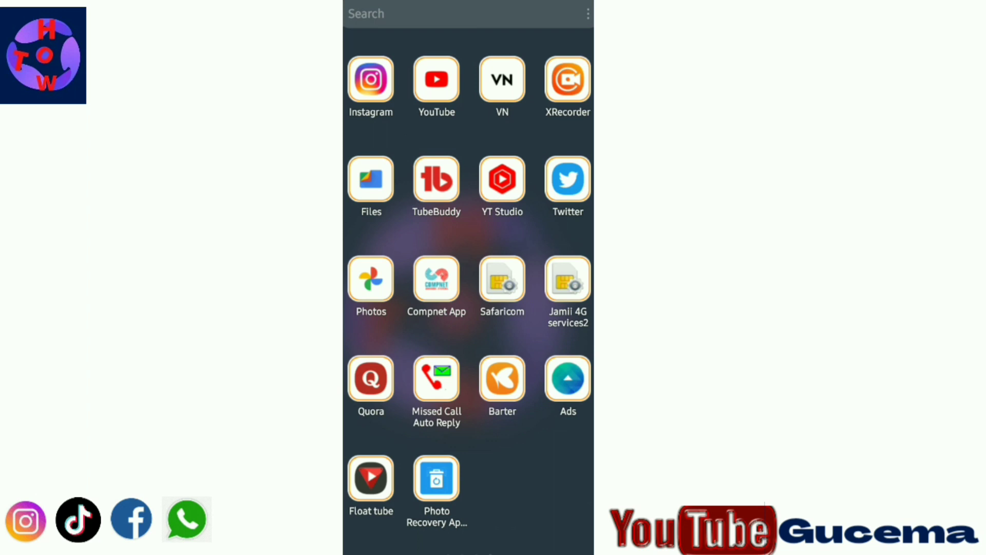
Launch Photo Recovery App, pass Get Started and allow access to photos and media
left_click(435, 476)
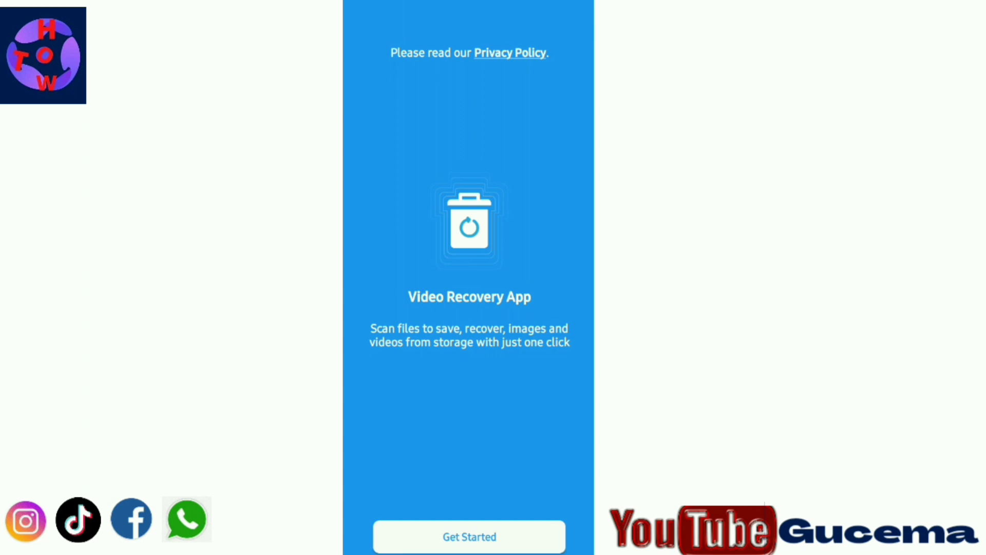
left_click(469, 536)
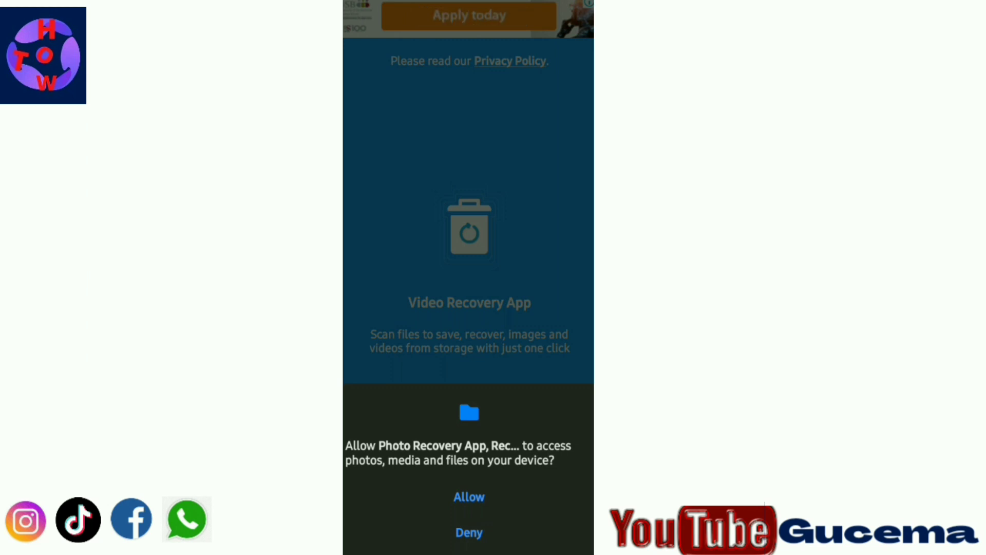
left_click(469, 497)
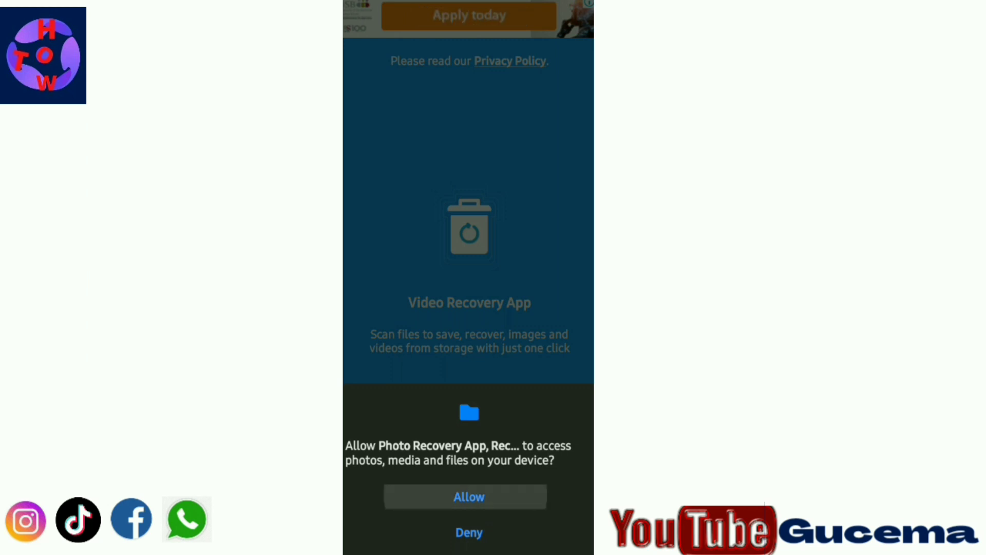
left_click(468, 496)
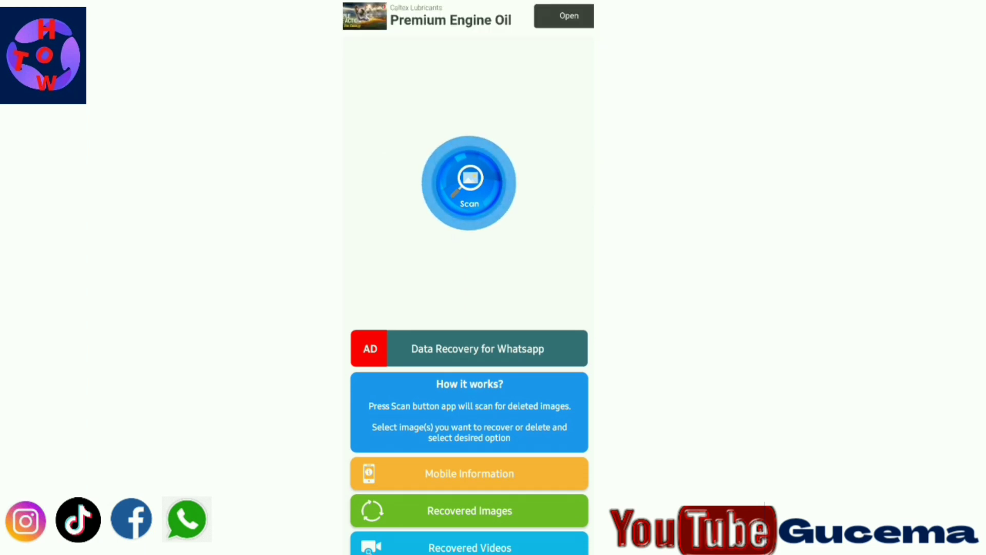
Run a scan and choose to scan storage for deleted videos
left_click(468, 183)
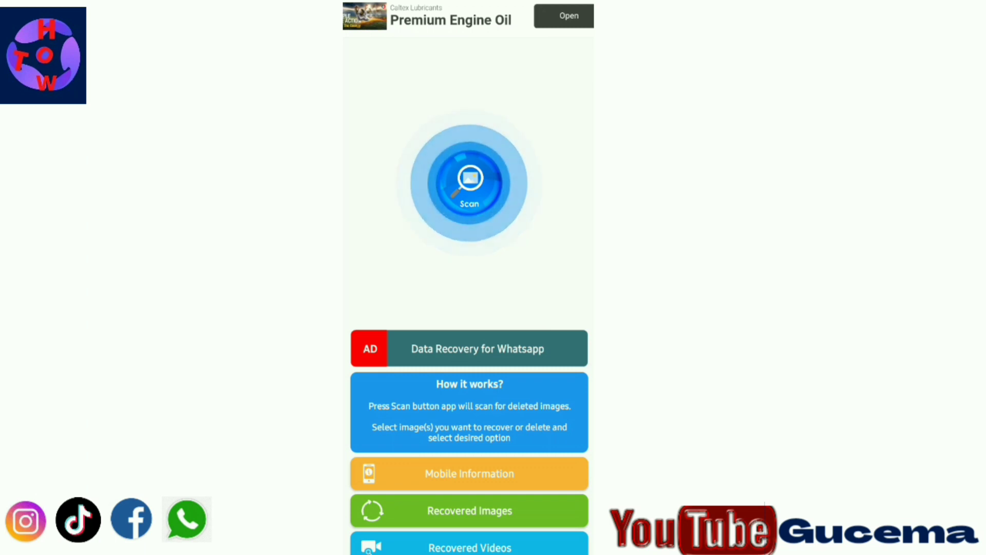
left_click(468, 182)
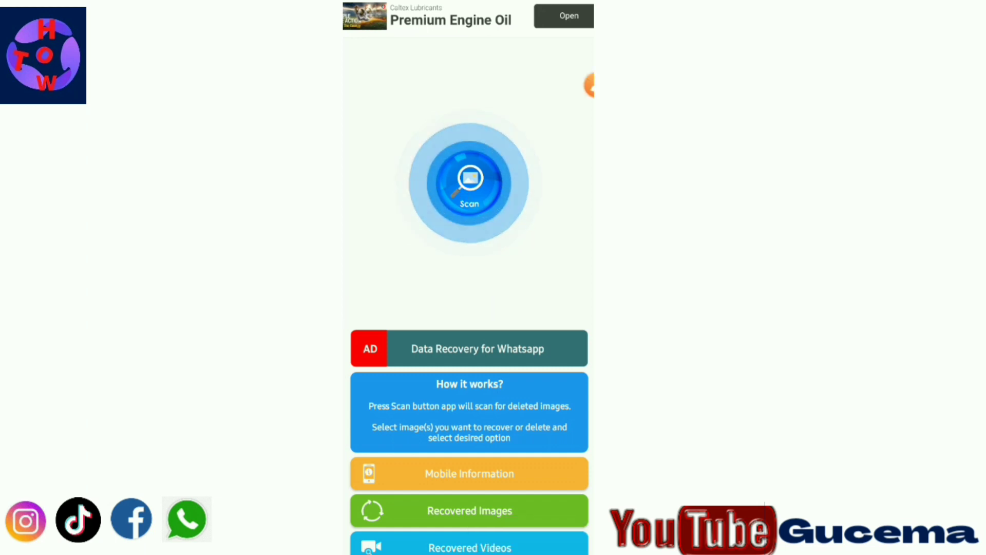
left_click(469, 183)
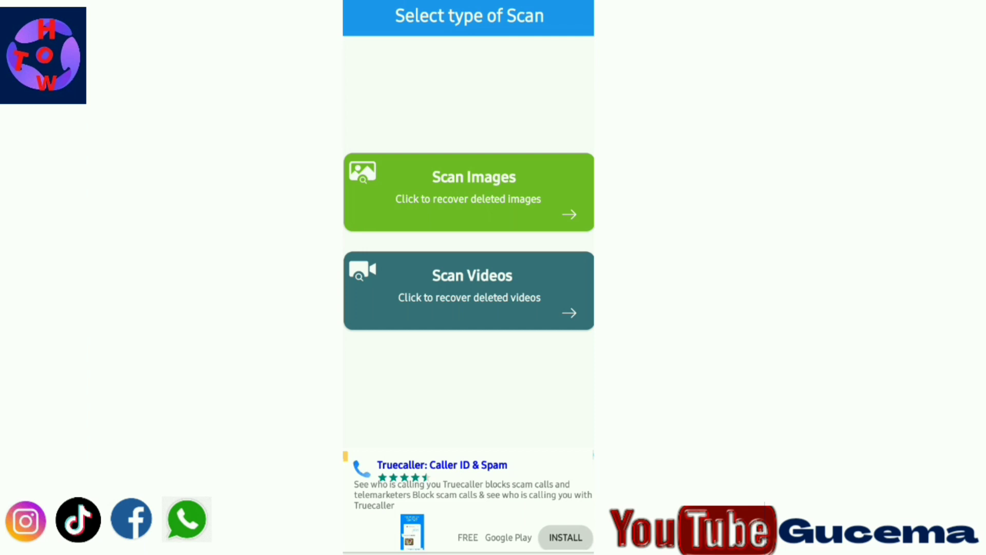
left_click(469, 290)
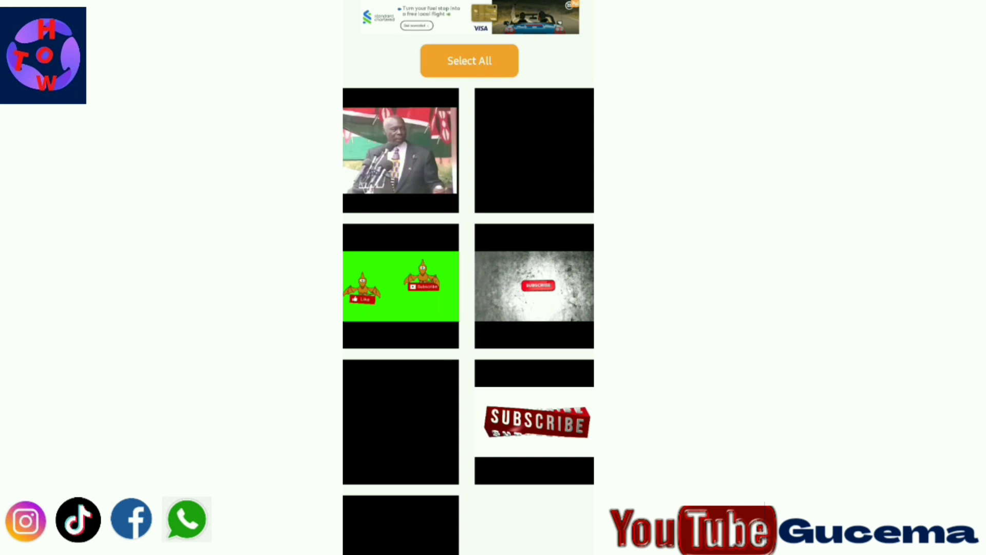
Select and recover the found deleted videos, then exit without giving feedback
left_click(401, 150)
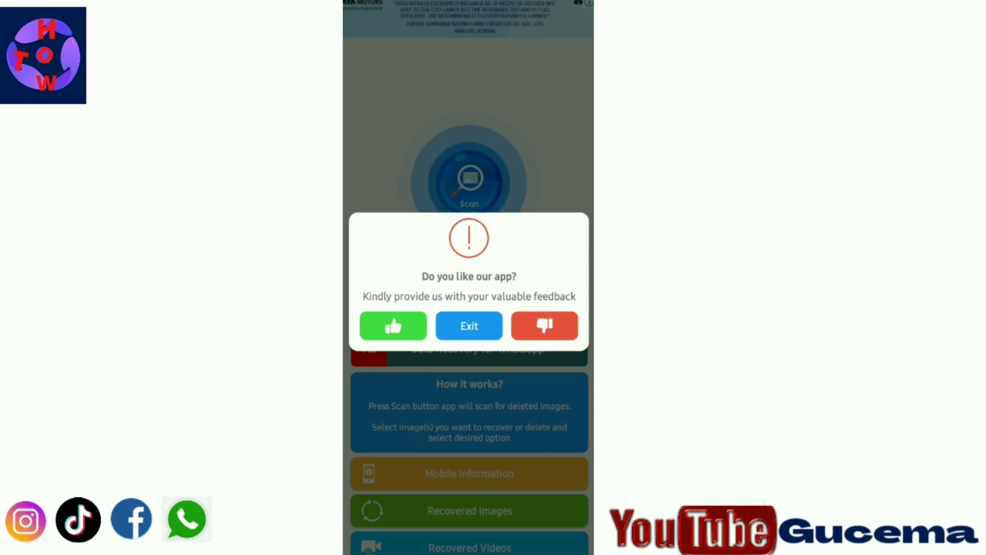
left_click(468, 326)
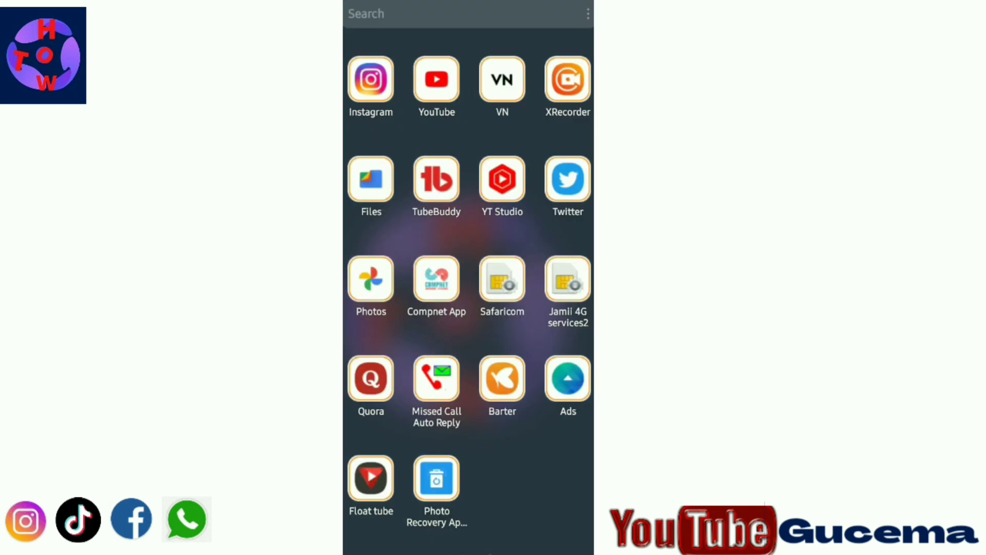